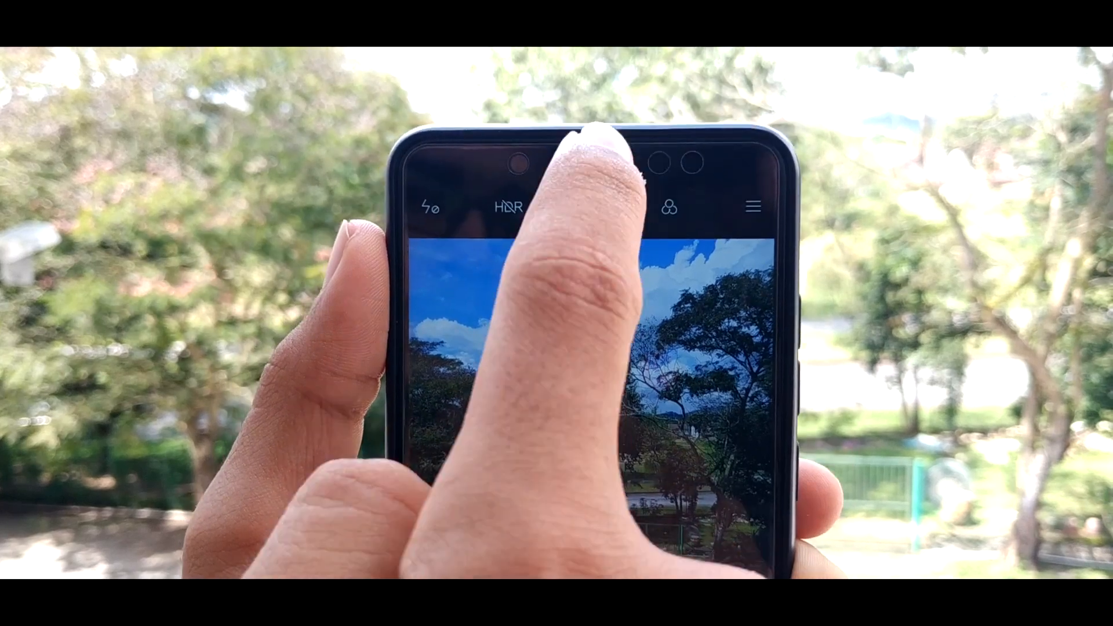
Leave the stock MIUI Camera framing the outdoor tree scene and return to the home screen.
left_click(591, 216)
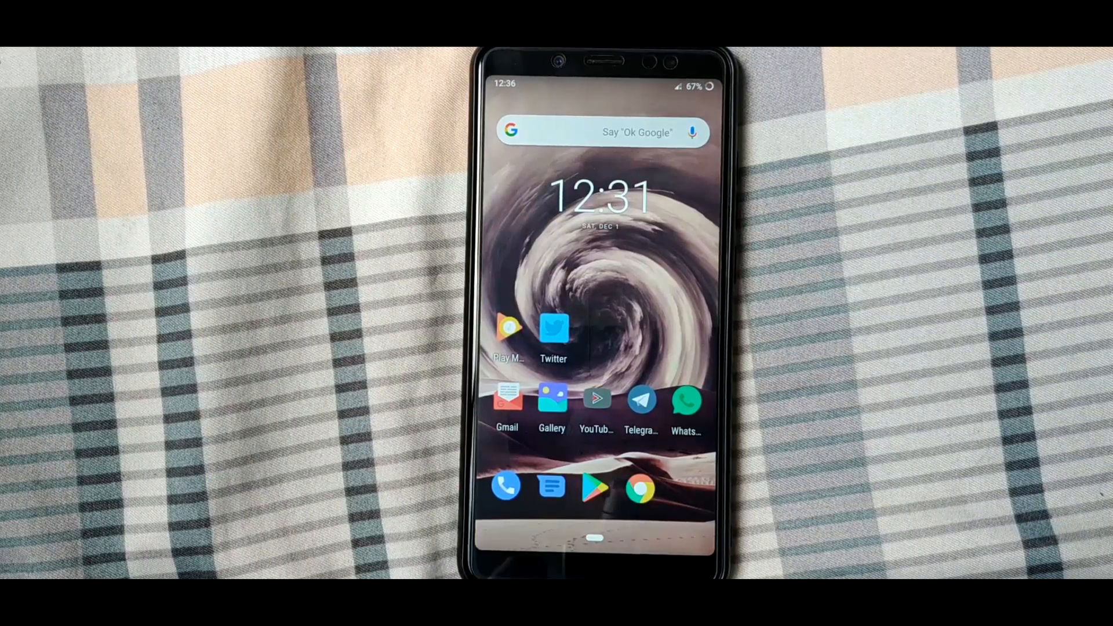
From the Modules list of Magisk 17.1, start adding a module so the Downloads folder opens.
scroll("up", 3)
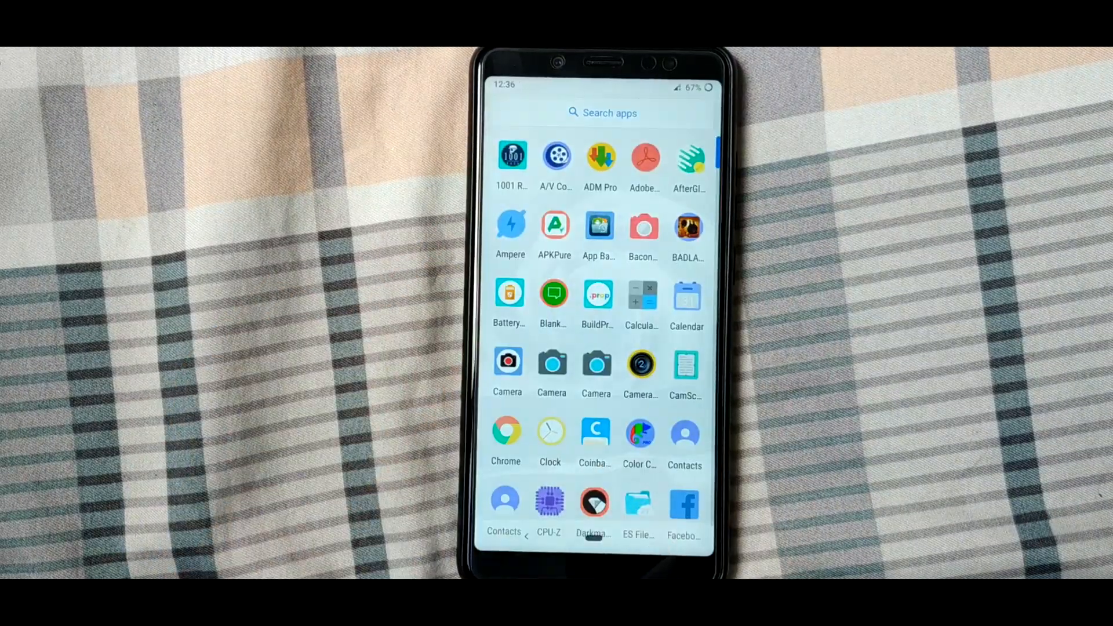
scroll("down", 3)
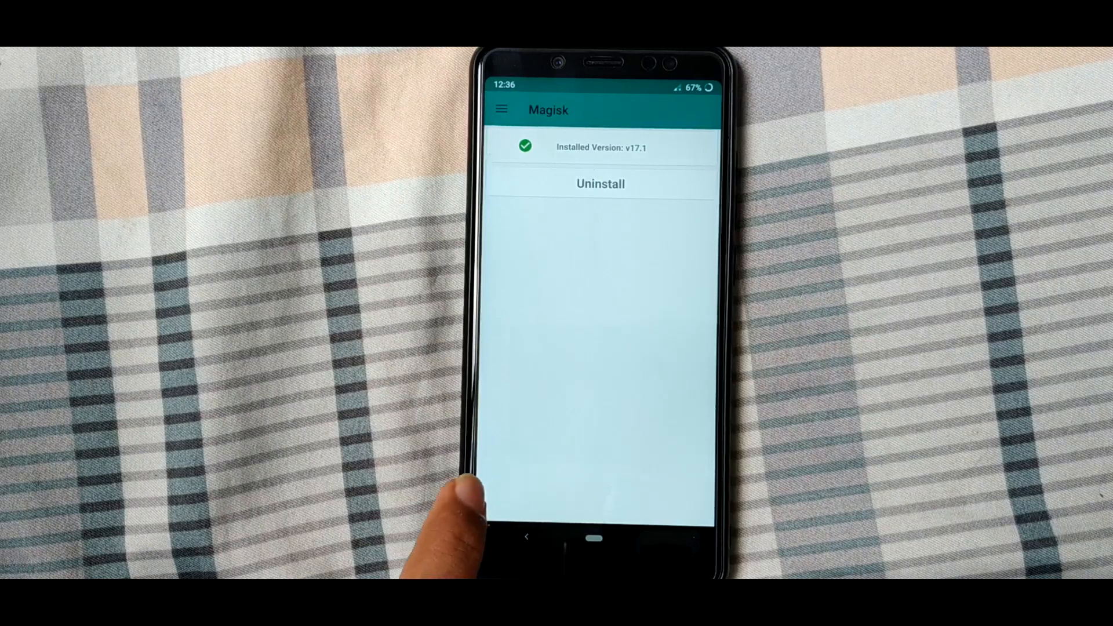
left_click(501, 109)
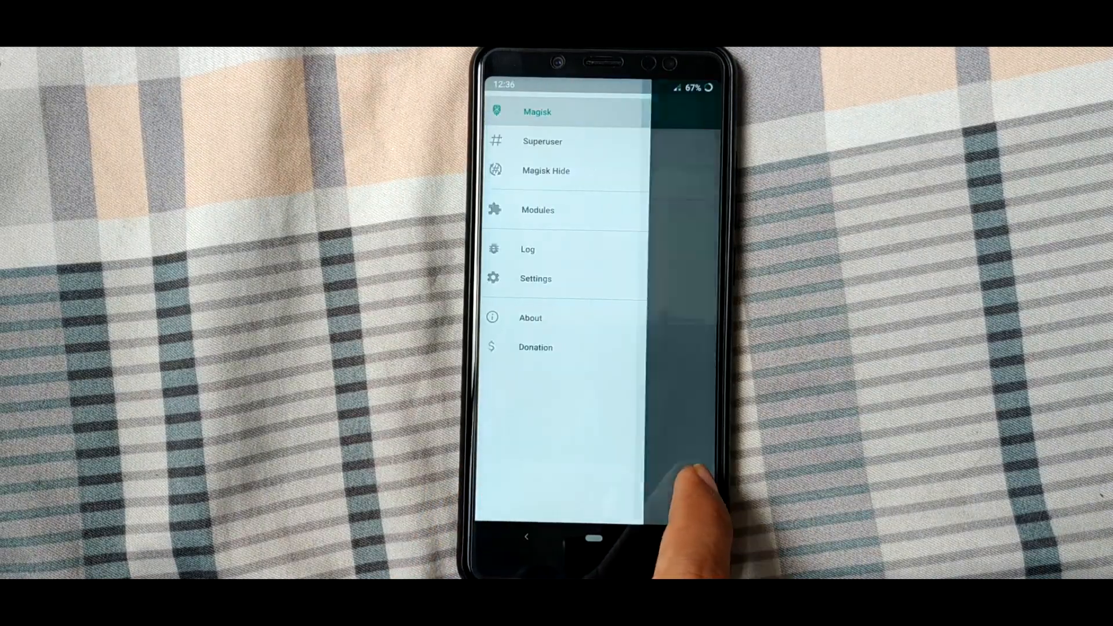
left_click(538, 210)
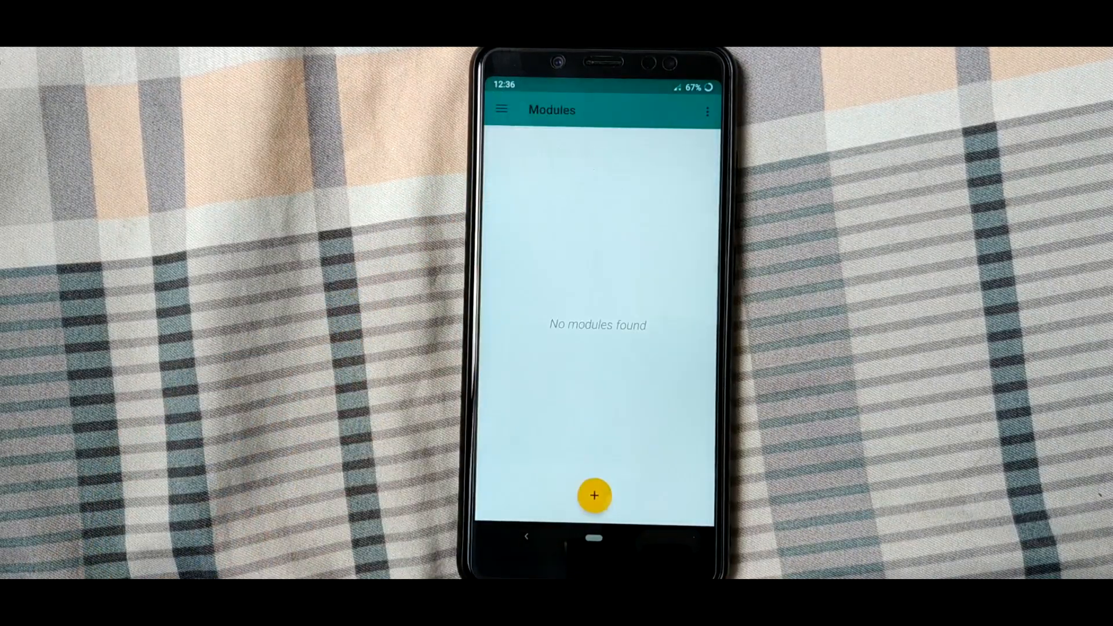
left_click(595, 495)
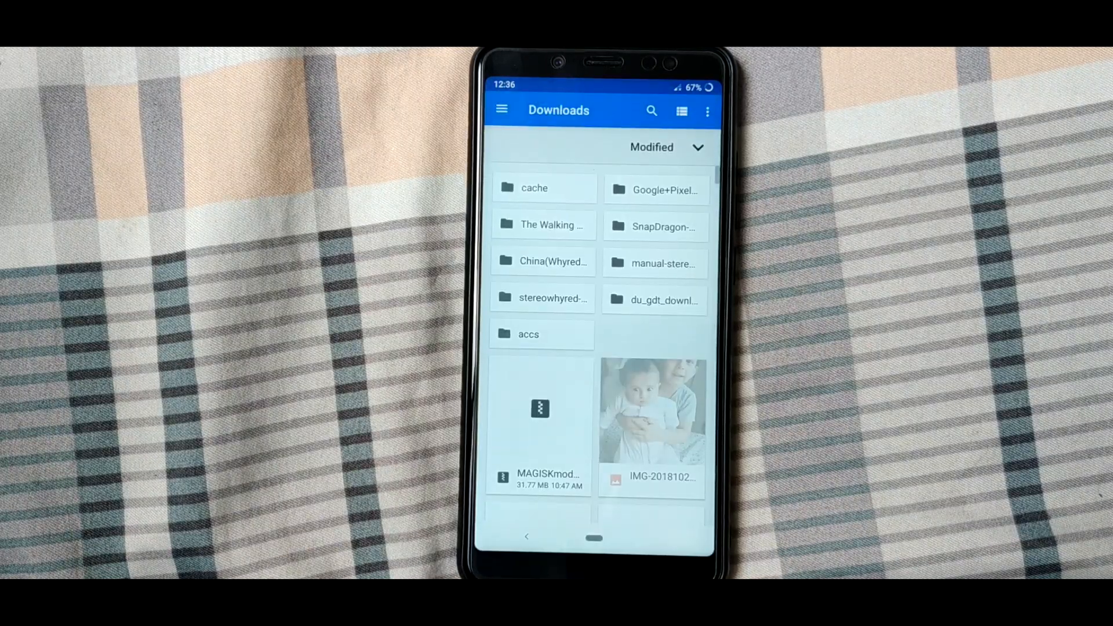
Flash the camera module zip with the Test package, shutter FP fix Yes and Back-only patch until All done!
scroll("down", 3)
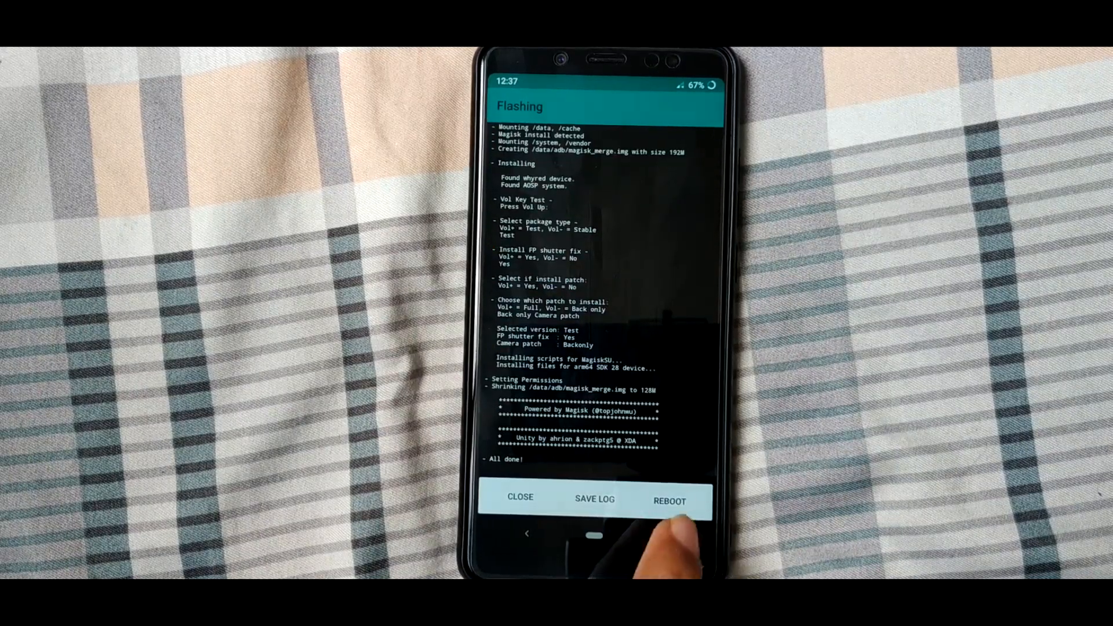
Reboot to activate the module, then allow the new Camera app's four permission requests.
left_click(669, 497)
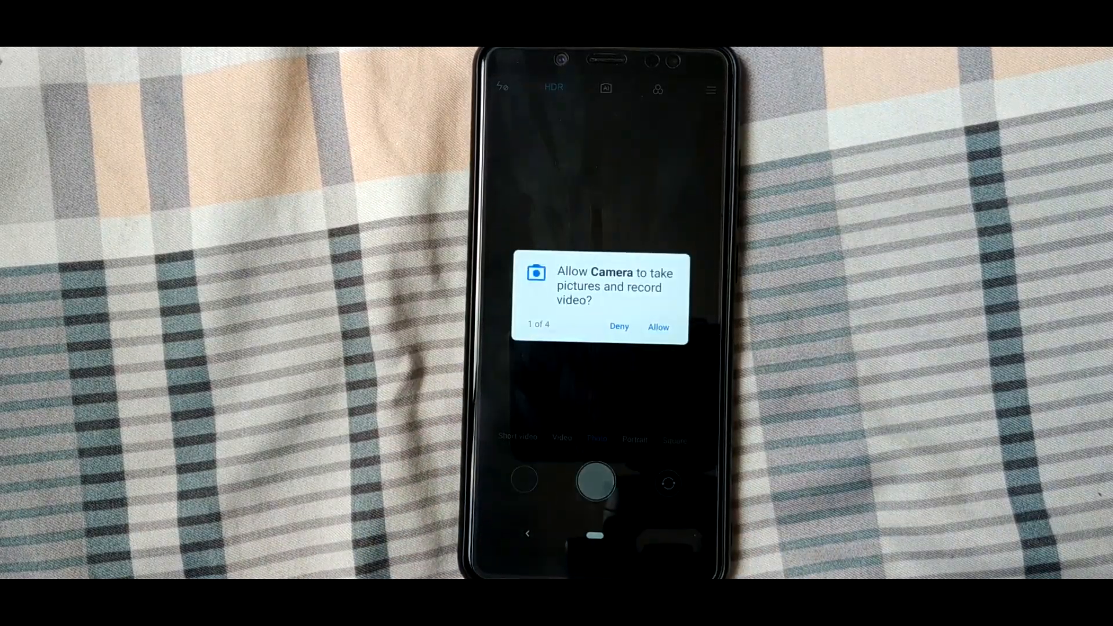
left_click(659, 328)
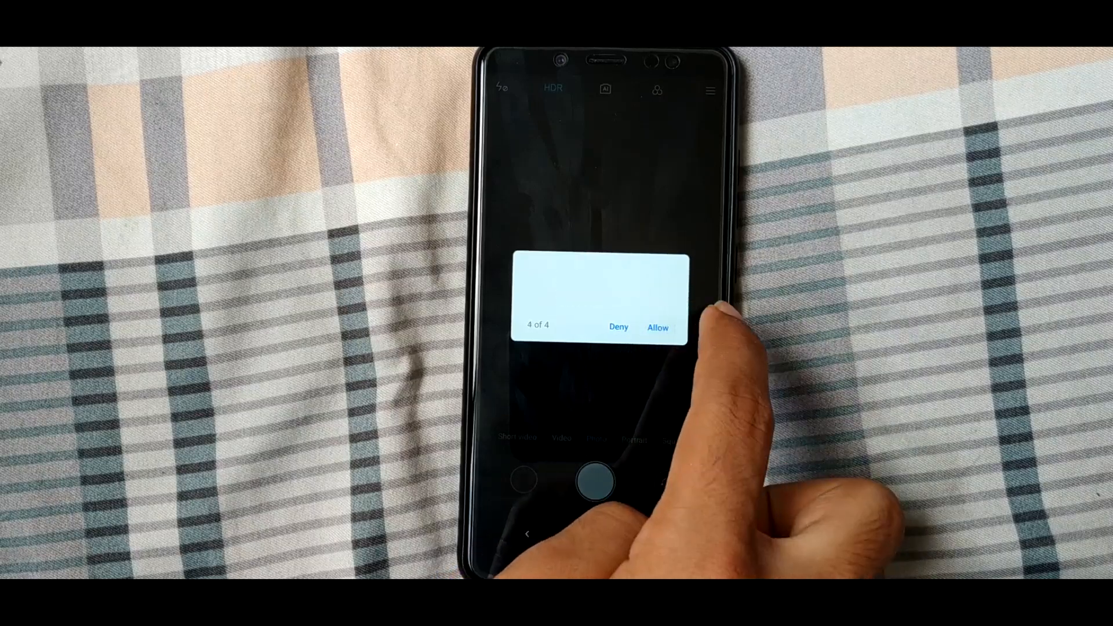
left_click(656, 327)
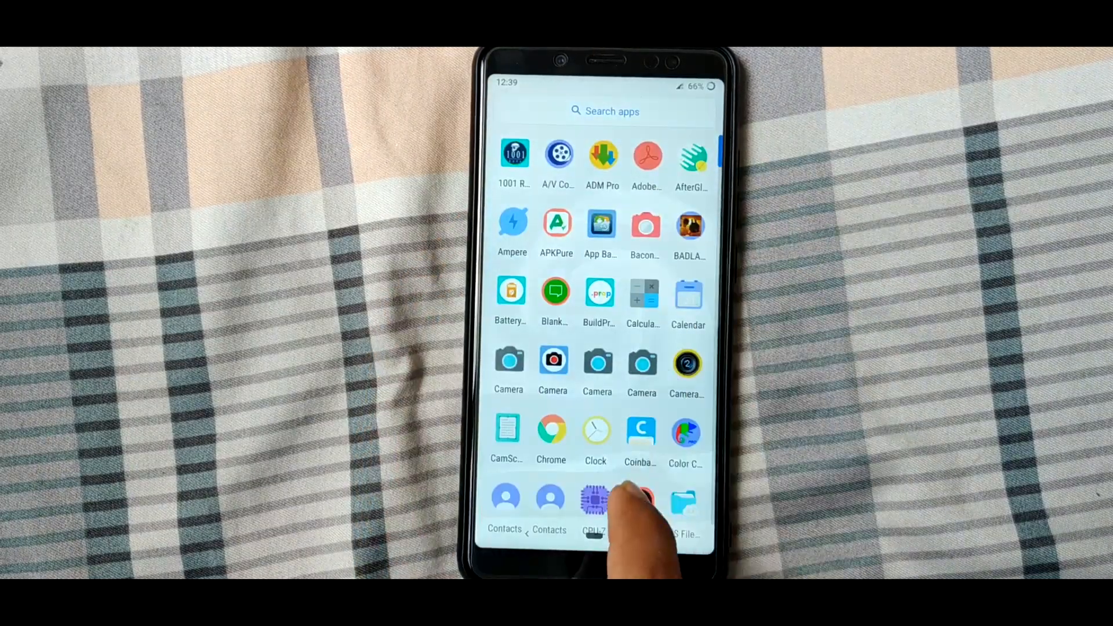
Reopen Magisk Manager from the app drawer and go to its Modules list to add another module.
scroll("down", 3)
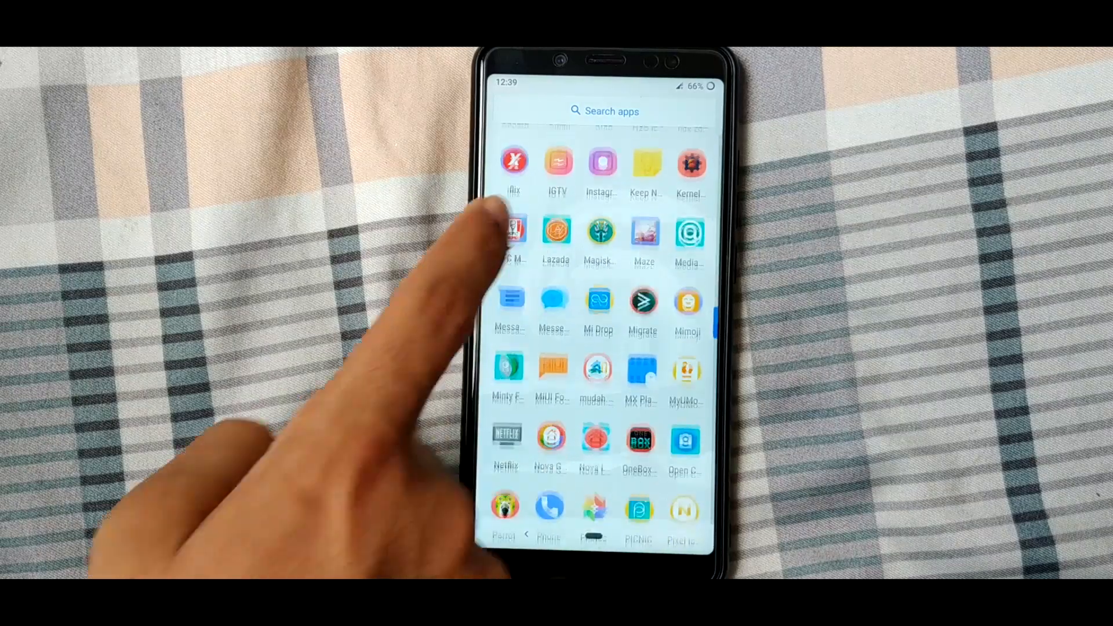
scroll("down", 3)
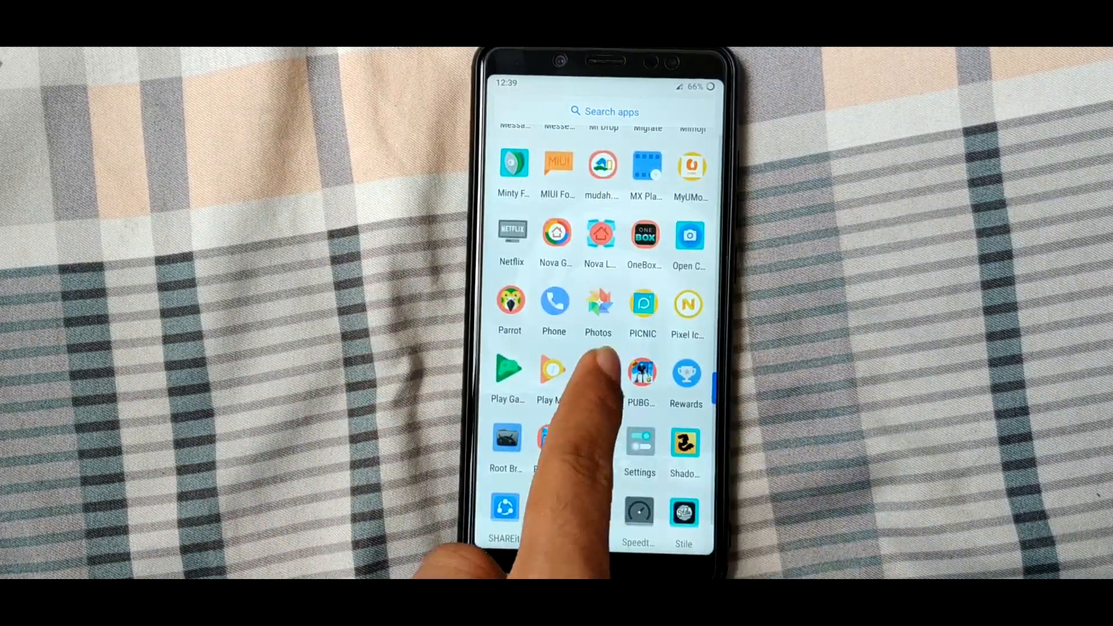
scroll("down", 3)
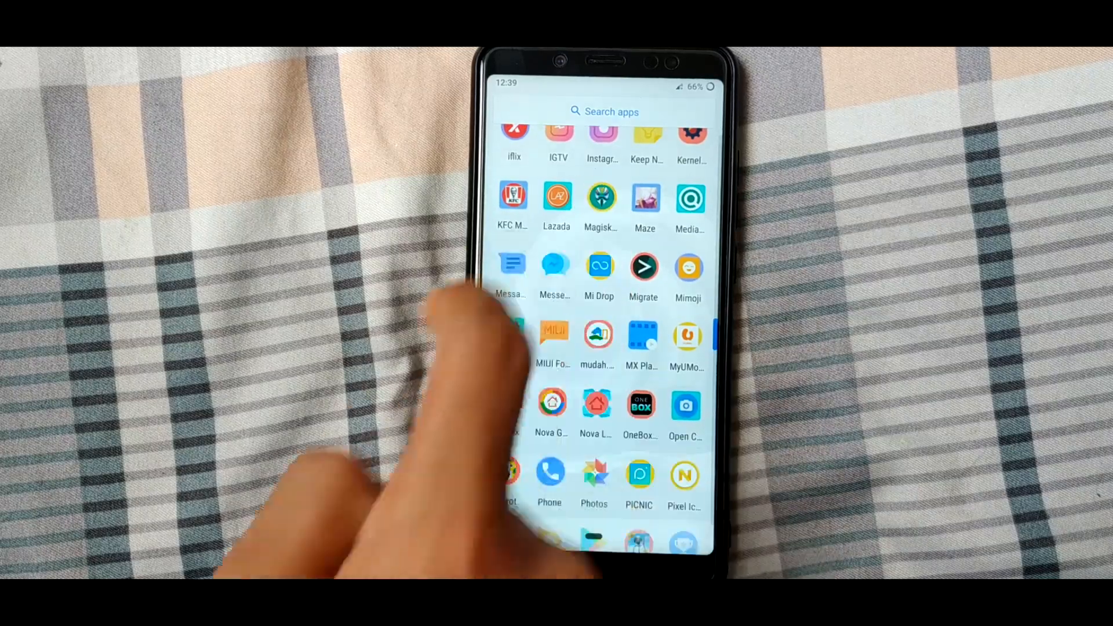
left_click(602, 197)
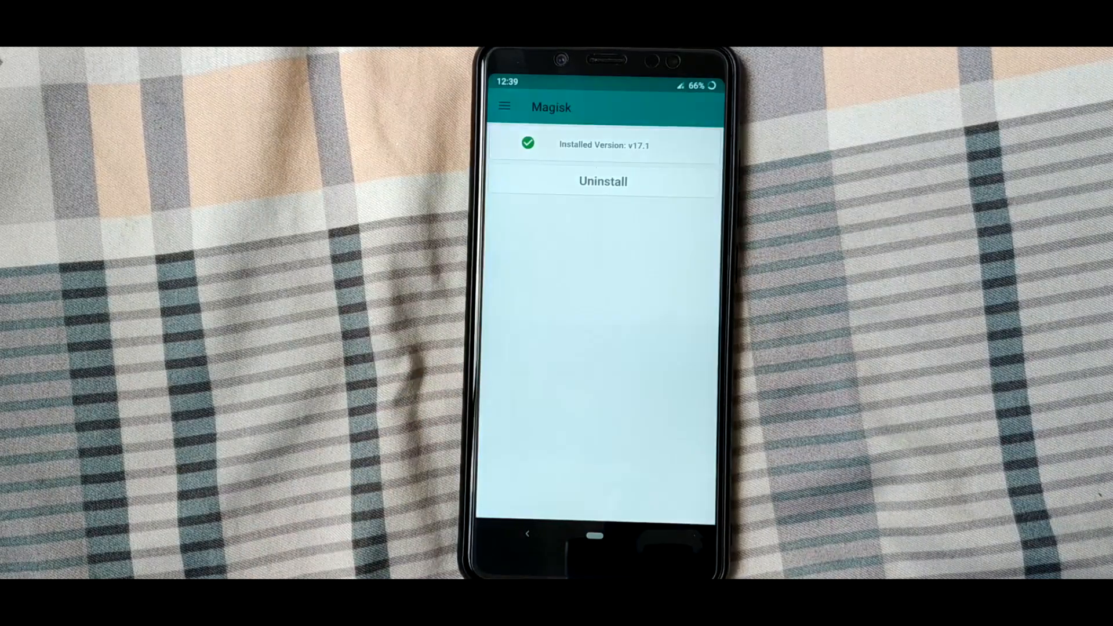
left_click(504, 107)
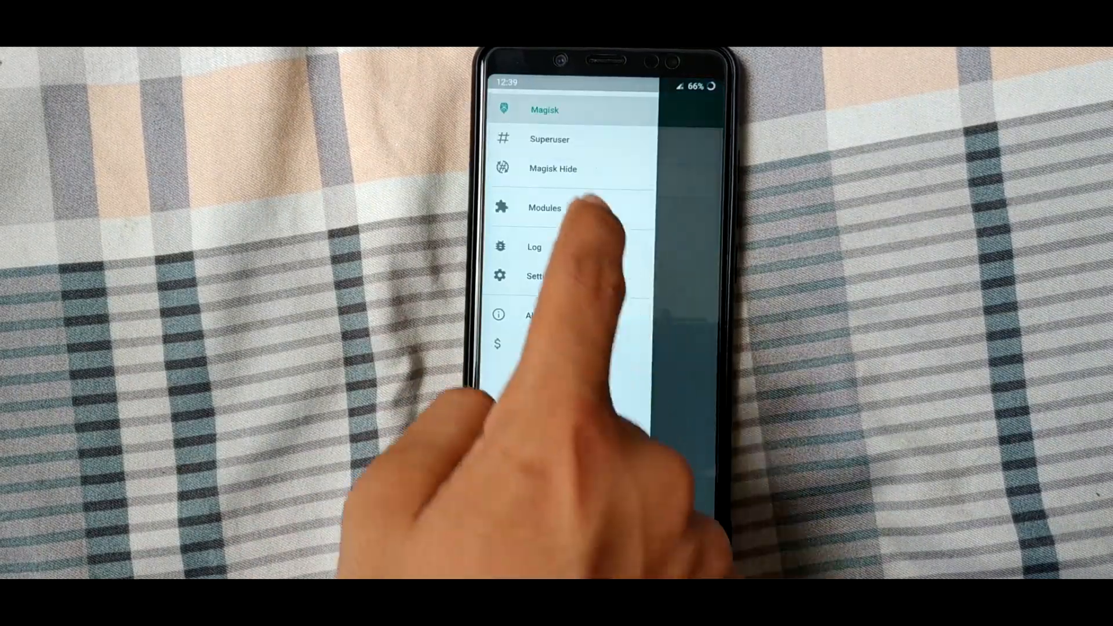
left_click(543, 208)
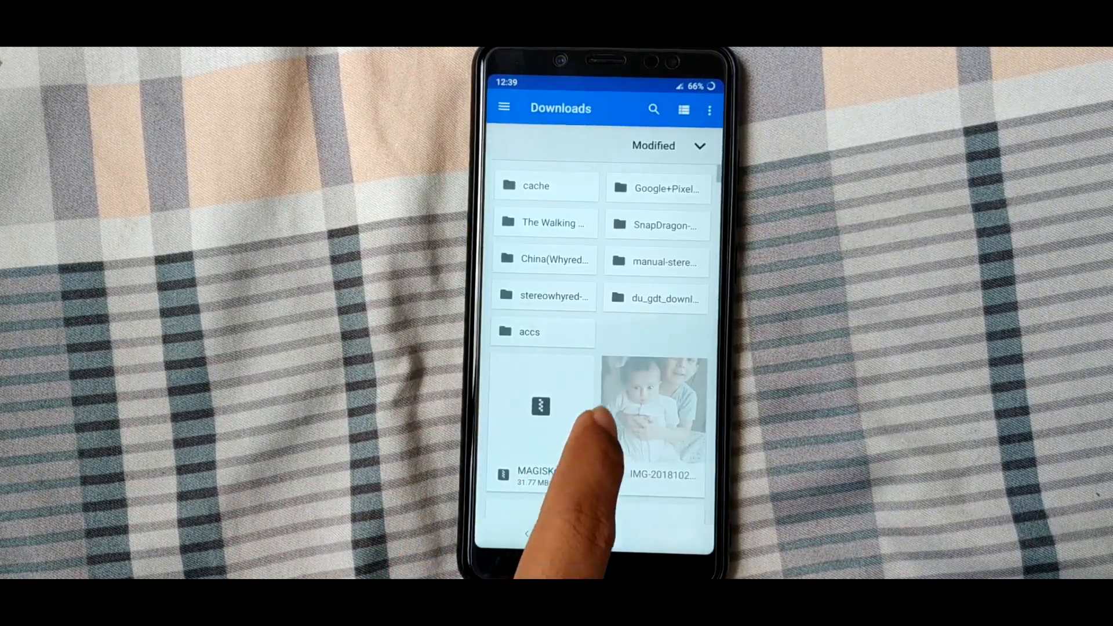
Flash MAGISKmoduleAI(MIUI).zip from Downloads and reboot once flashing reports All done!
scroll("down", 3)
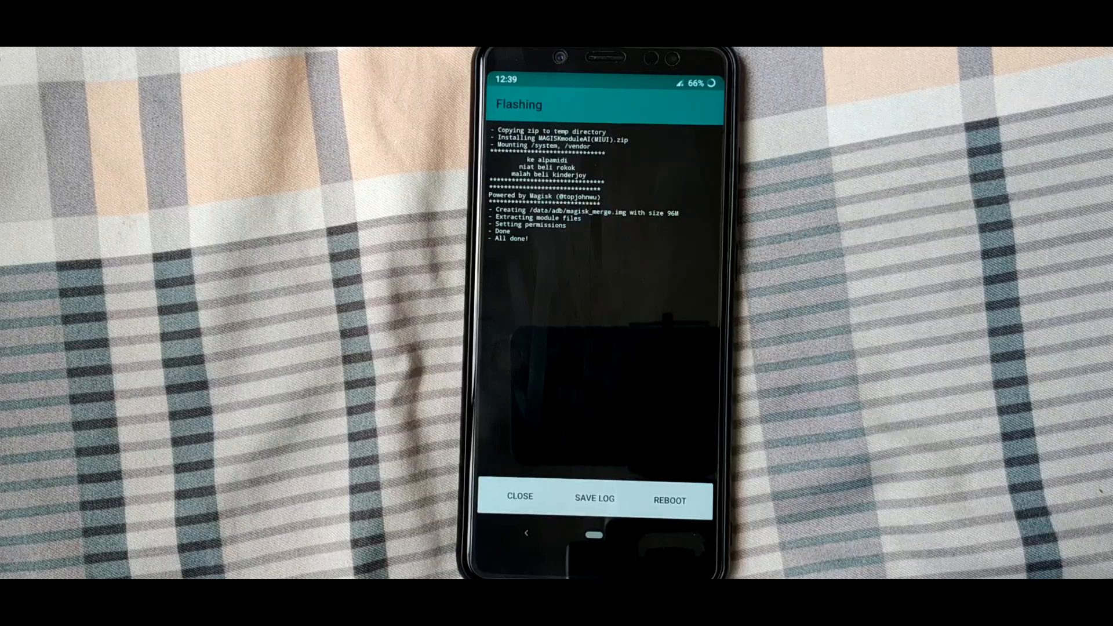
left_click(668, 499)
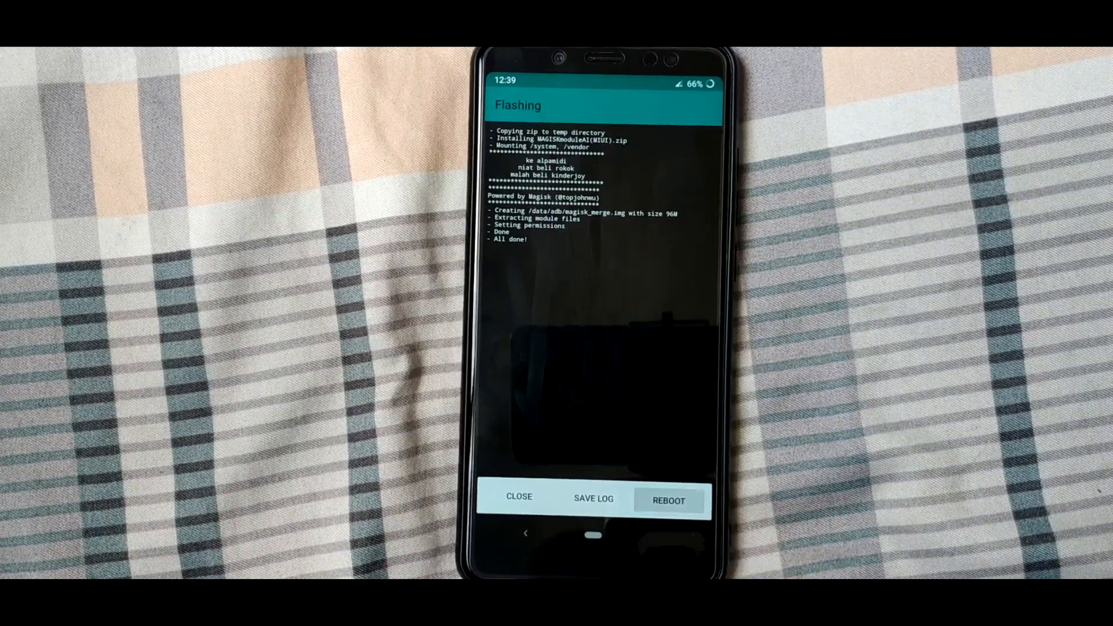
left_click(668, 501)
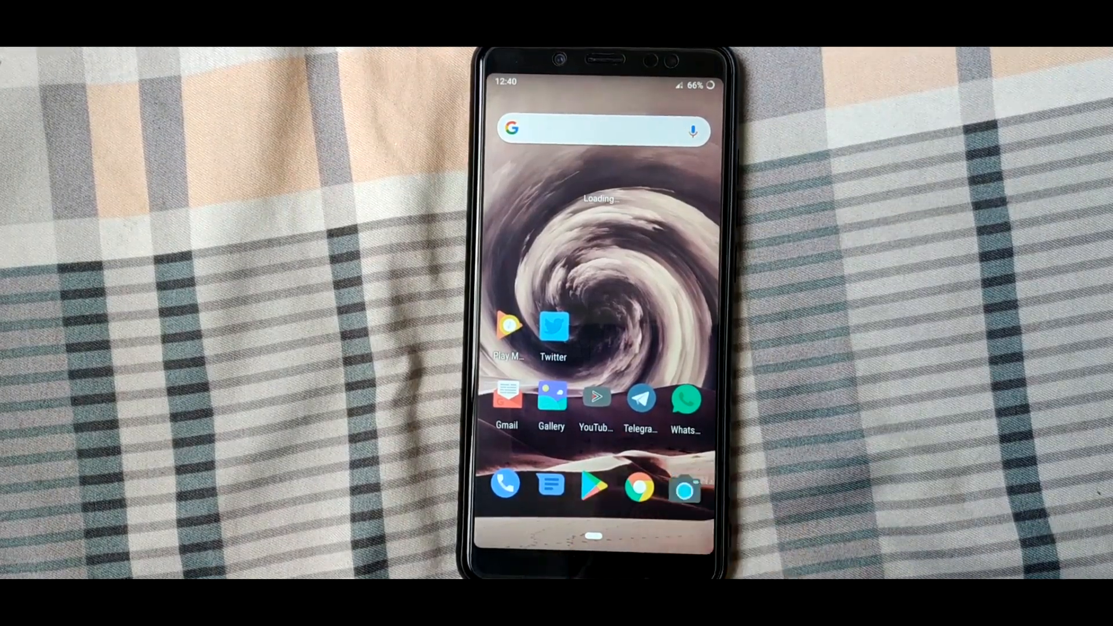
Launch Camera, accept the photo-location prompt and enable AI scene detection.
left_click(684, 484)
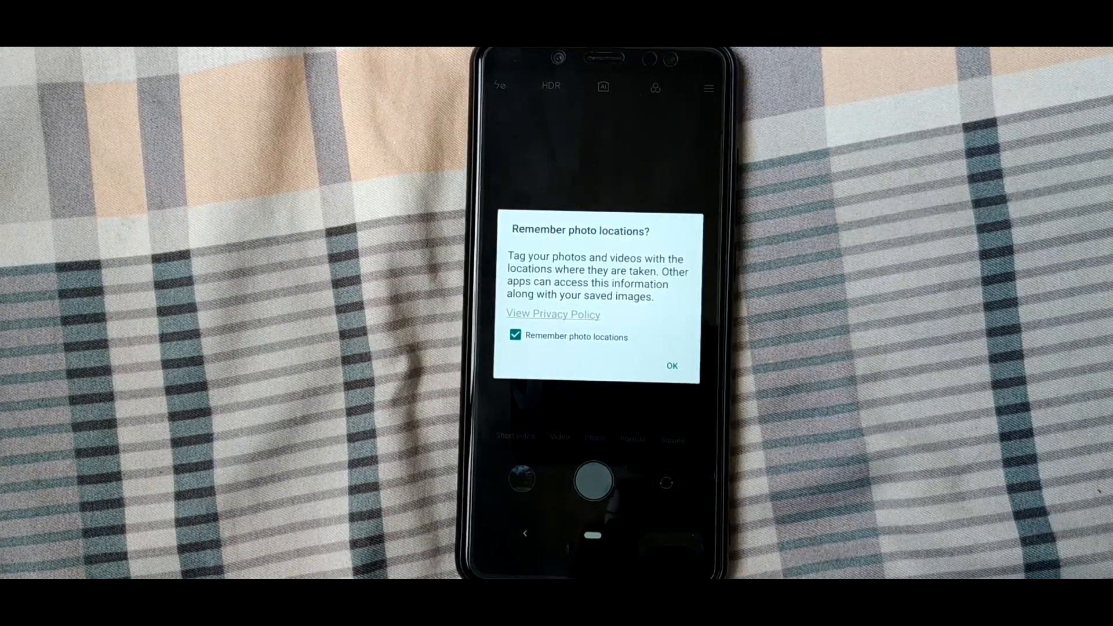
left_click(672, 366)
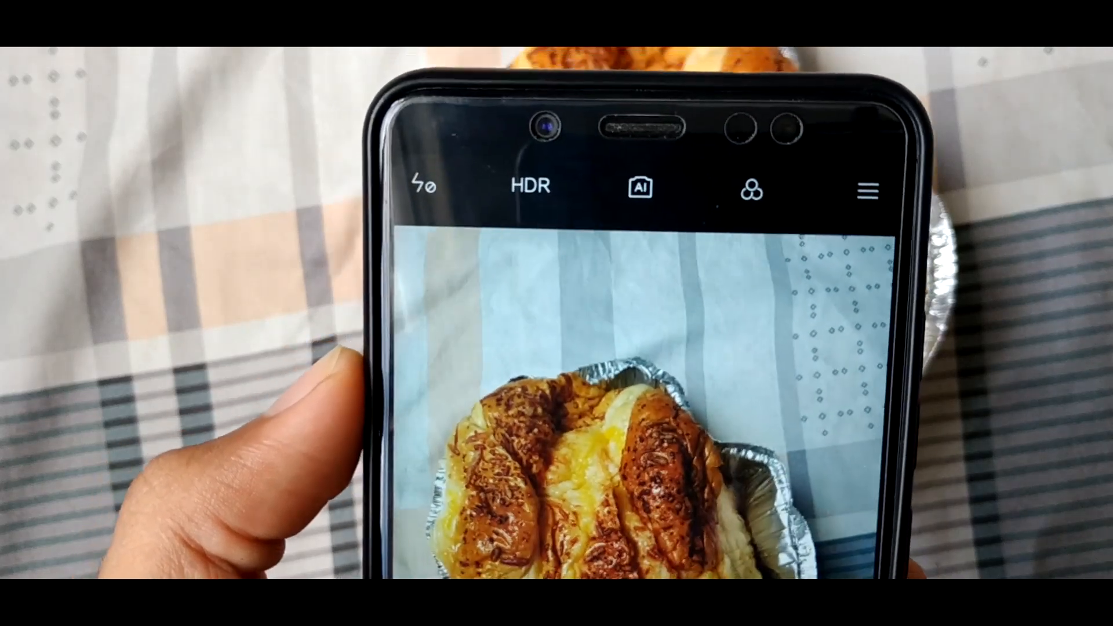
left_click(637, 189)
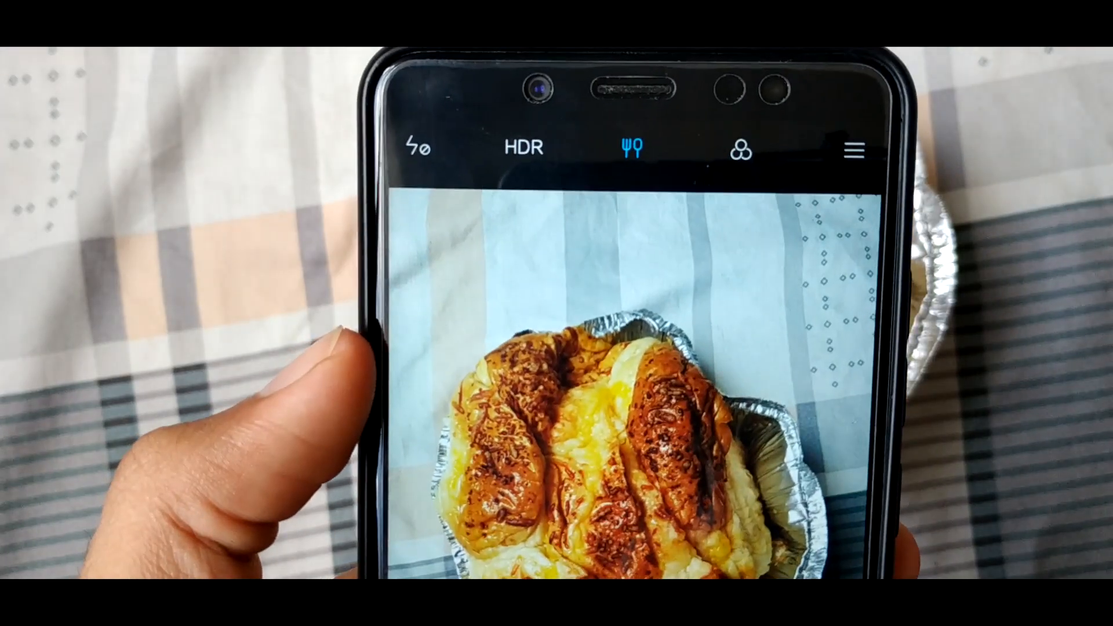
Focus on the cheese bread so AI recognises it as food, then switch the AI camera off.
left_click(603, 550)
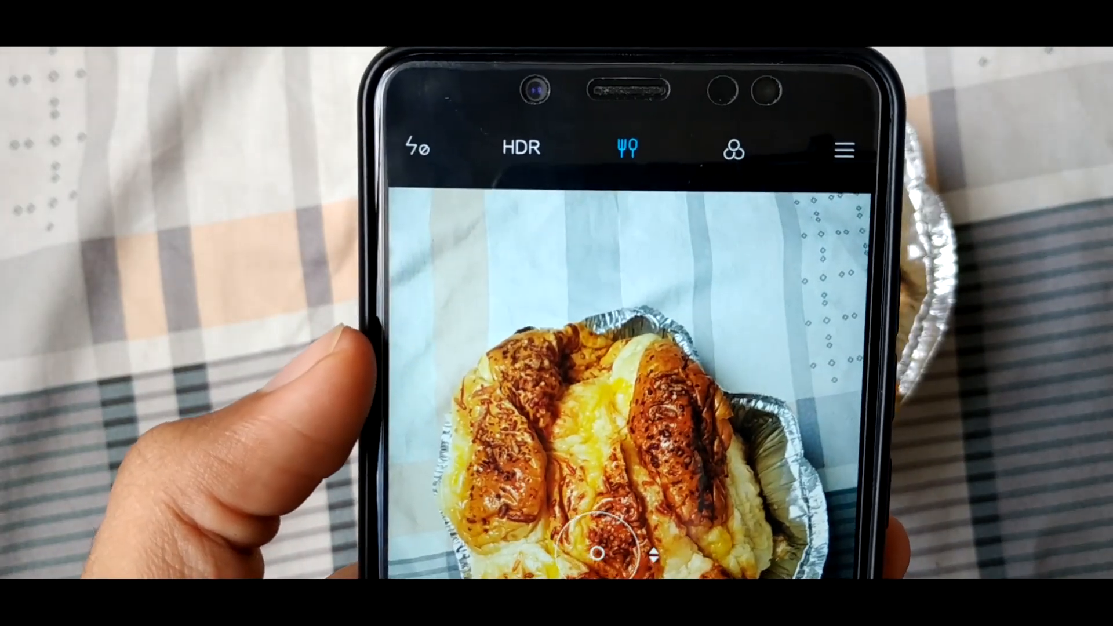
left_click(625, 147)
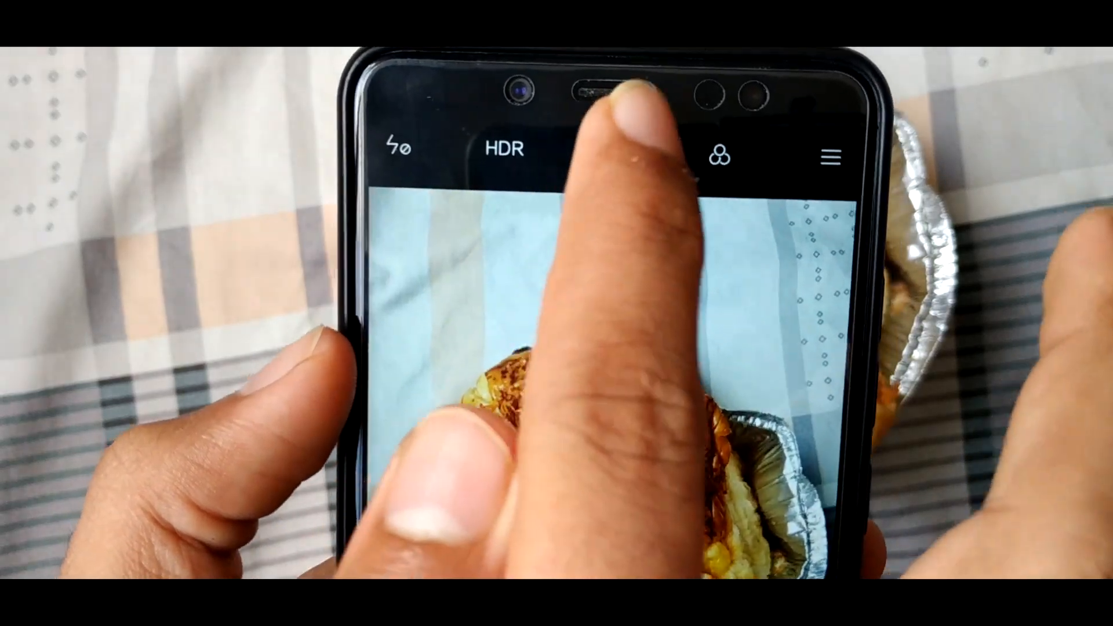
left_click(621, 152)
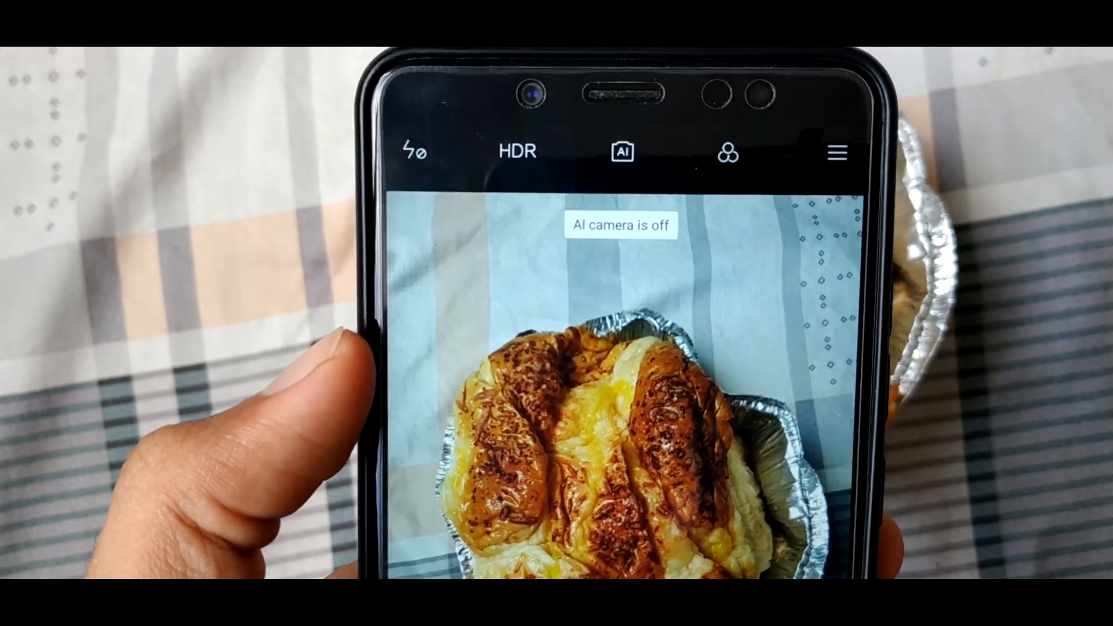